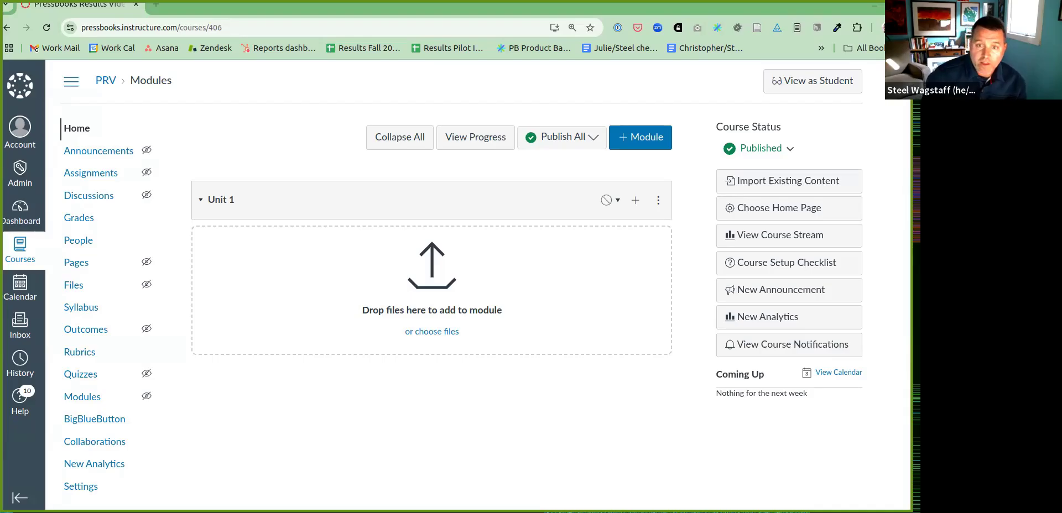
pyautogui.moveTo(392, 364)
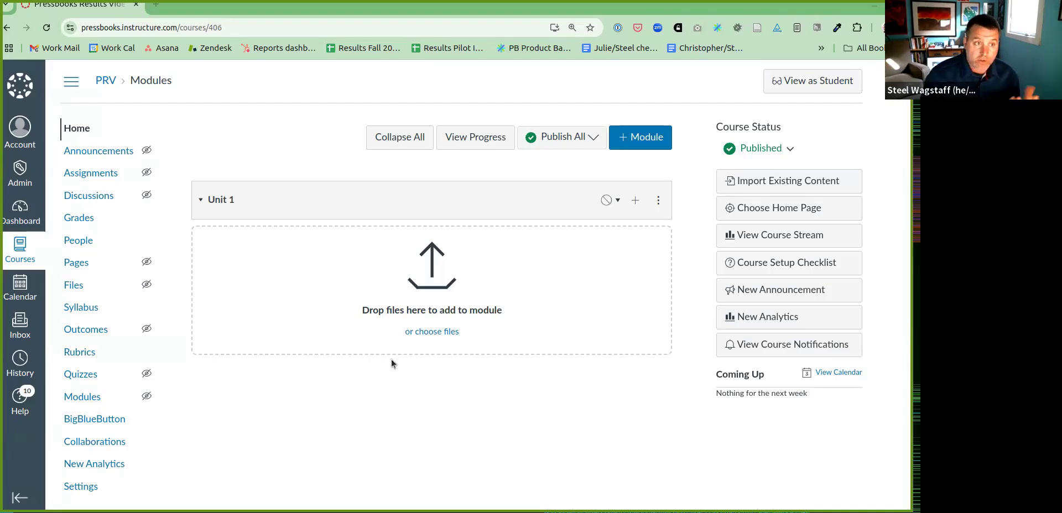
pyautogui.moveTo(279, 166)
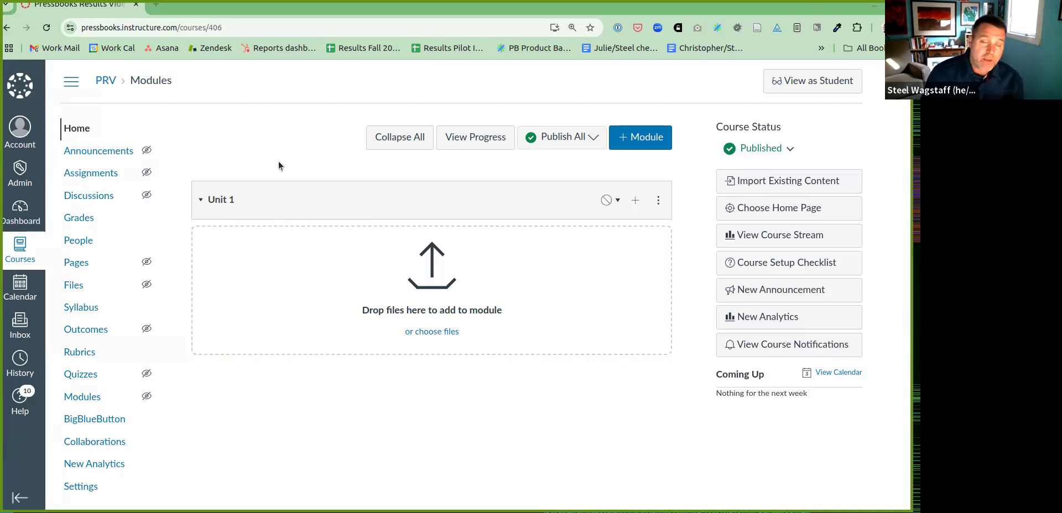
pyautogui.moveTo(268, 179)
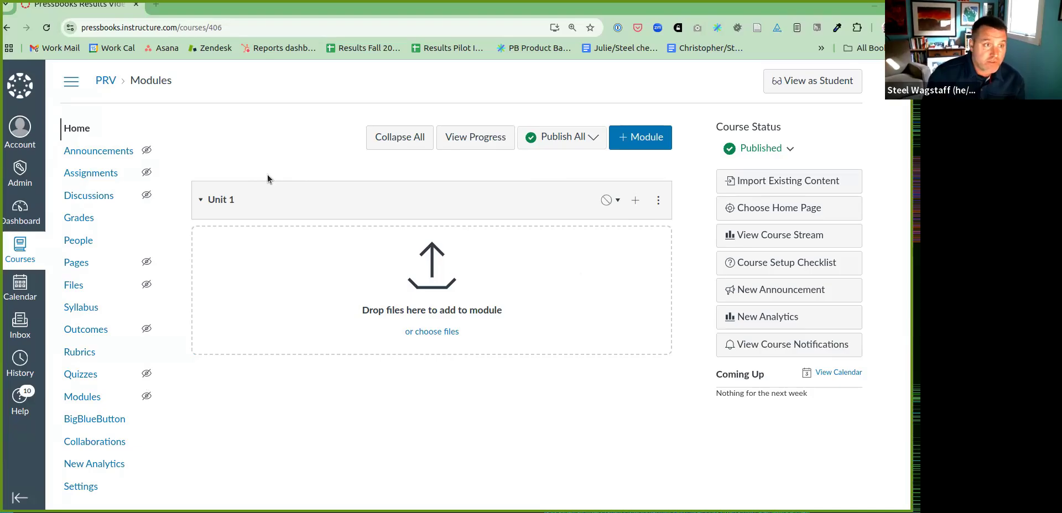
pyautogui.moveTo(635, 210)
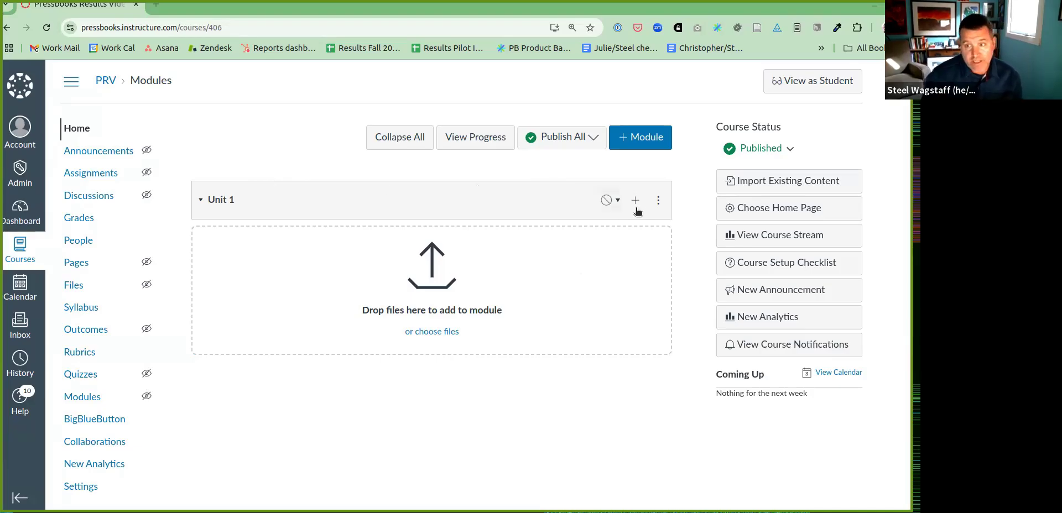
pyautogui.moveTo(635, 205)
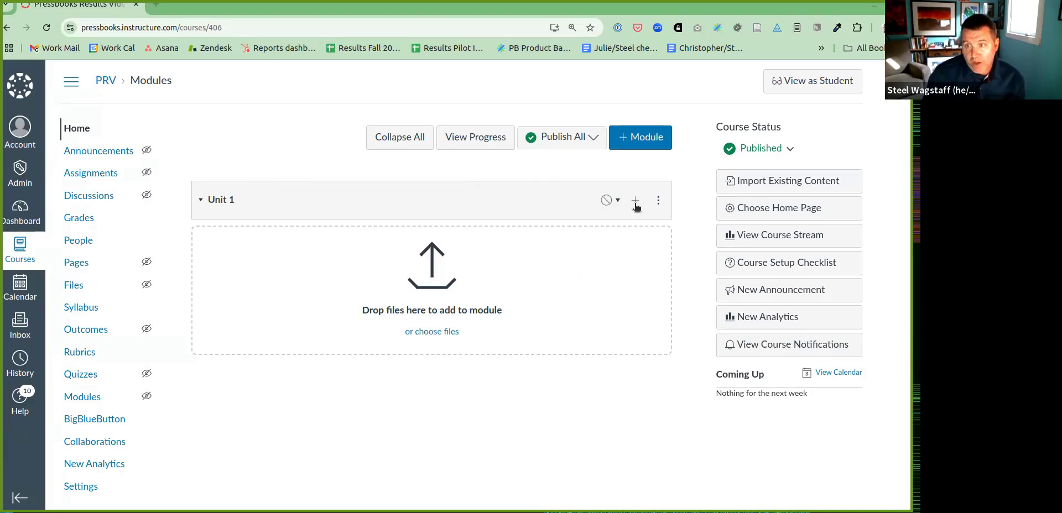
# Start a new External Tool item in Unit 1 and locate the Pressbooks Content Selector.
pyautogui.click(635, 201)
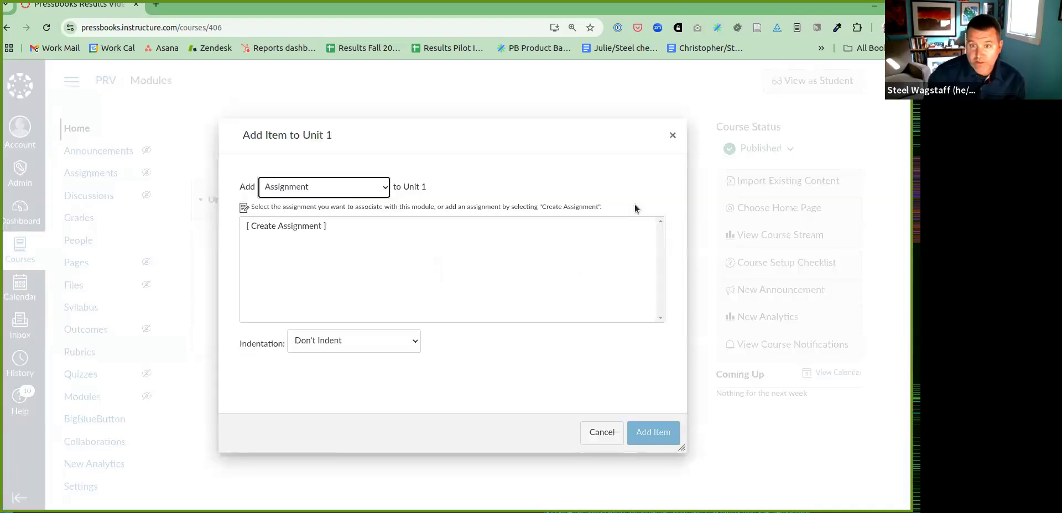
pyautogui.moveTo(324, 310)
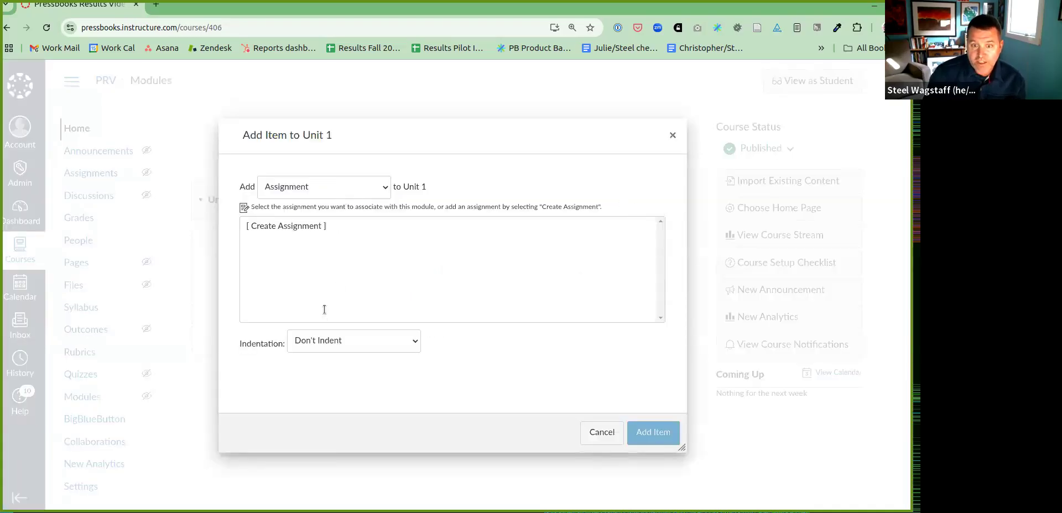
pyautogui.click(323, 187)
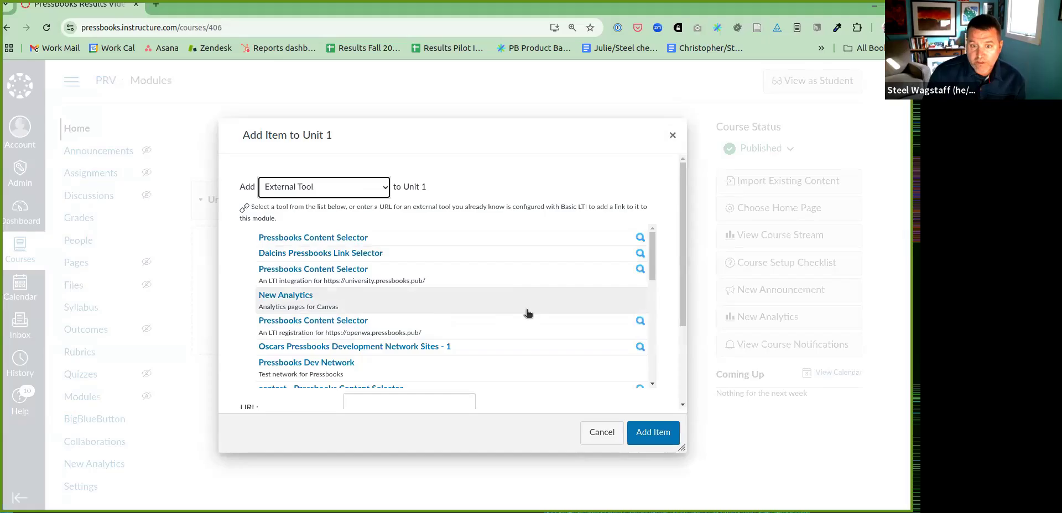
pyautogui.scroll(-3)
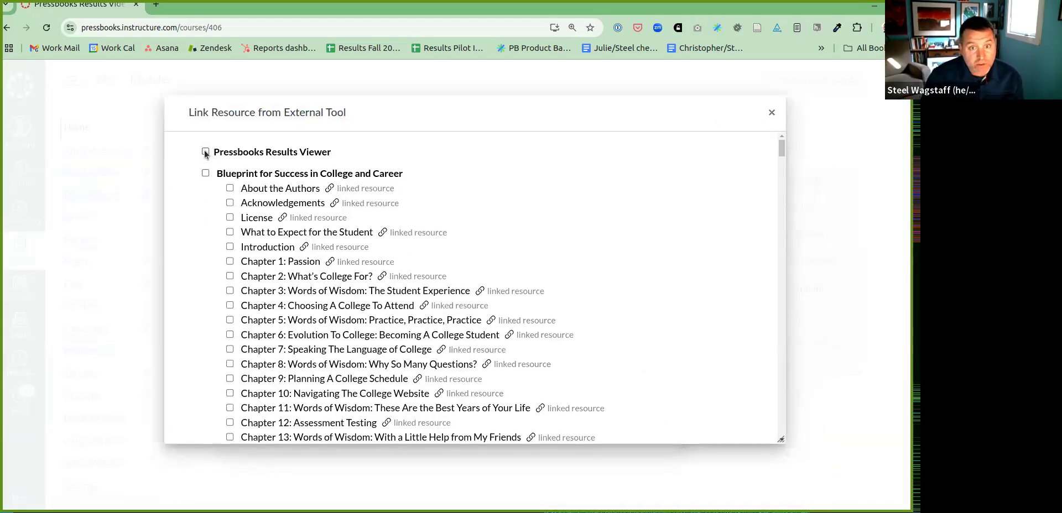
# Select the Results Viewer and the Language, Human Anatomy, Use chapters with the others, then send all six to Canvas.
pyautogui.click(206, 152)
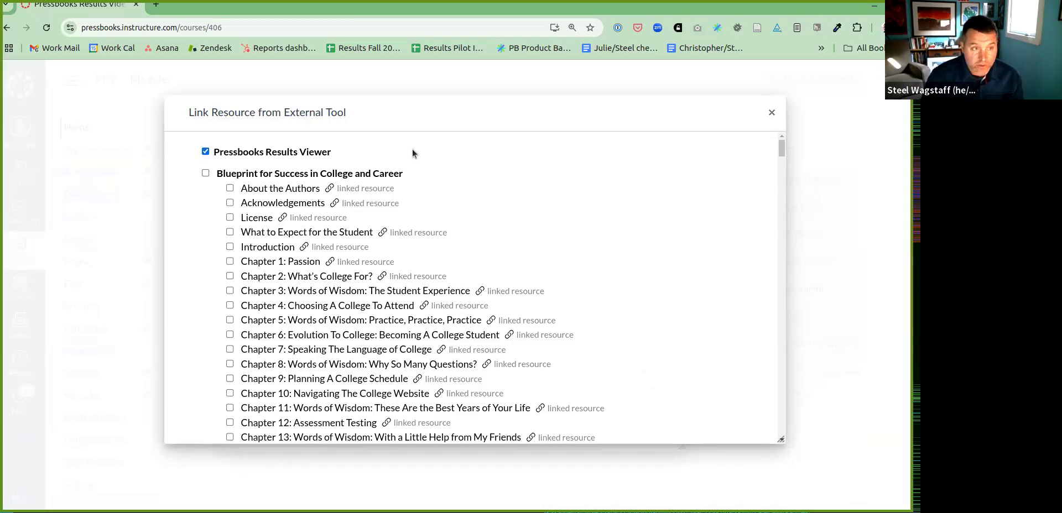
pyautogui.scroll(-3)
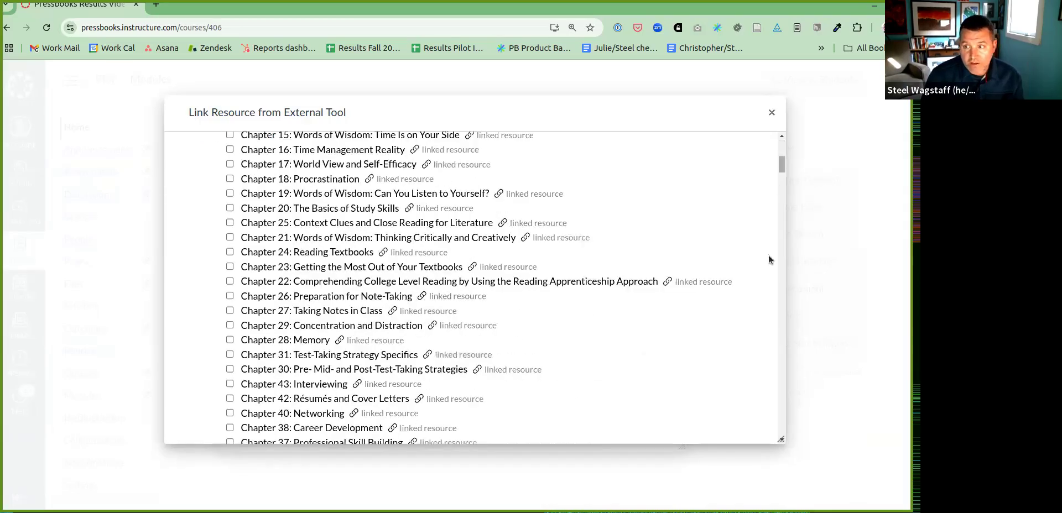
pyautogui.scroll(-3)
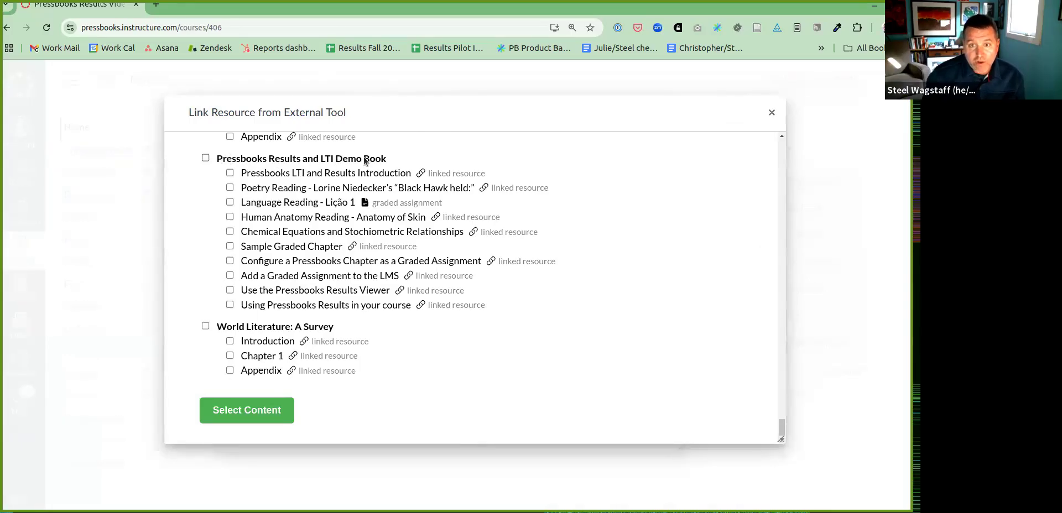
pyautogui.moveTo(305, 203)
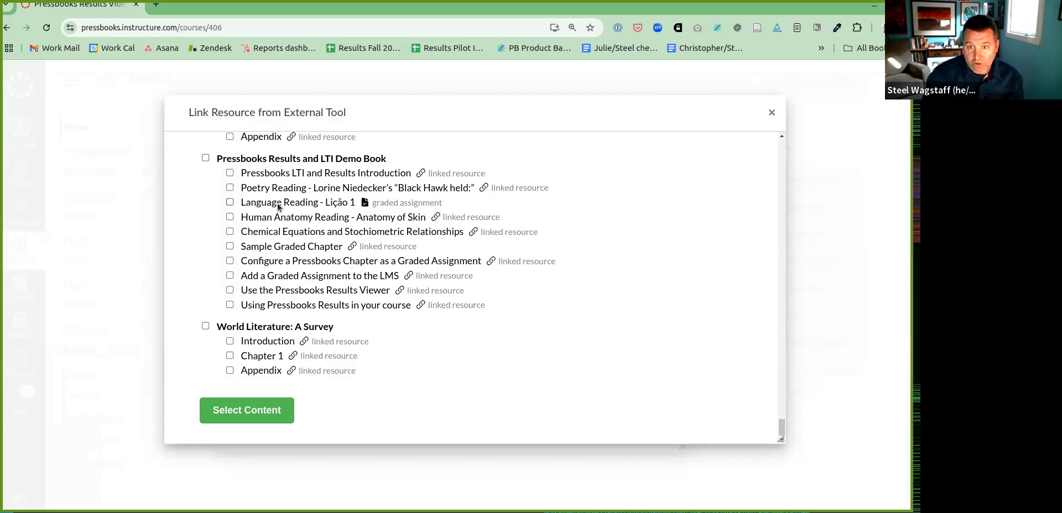
pyautogui.click(230, 201)
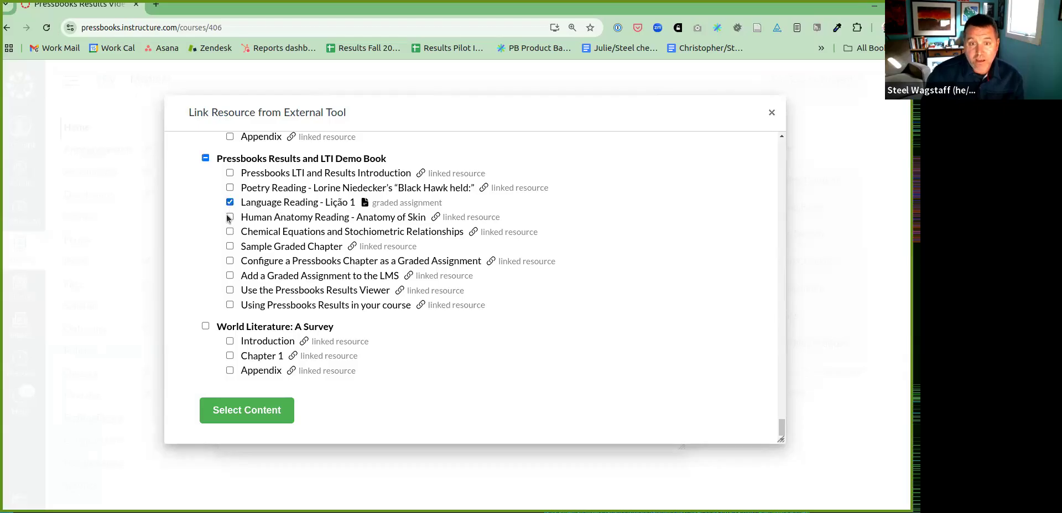
pyautogui.click(230, 216)
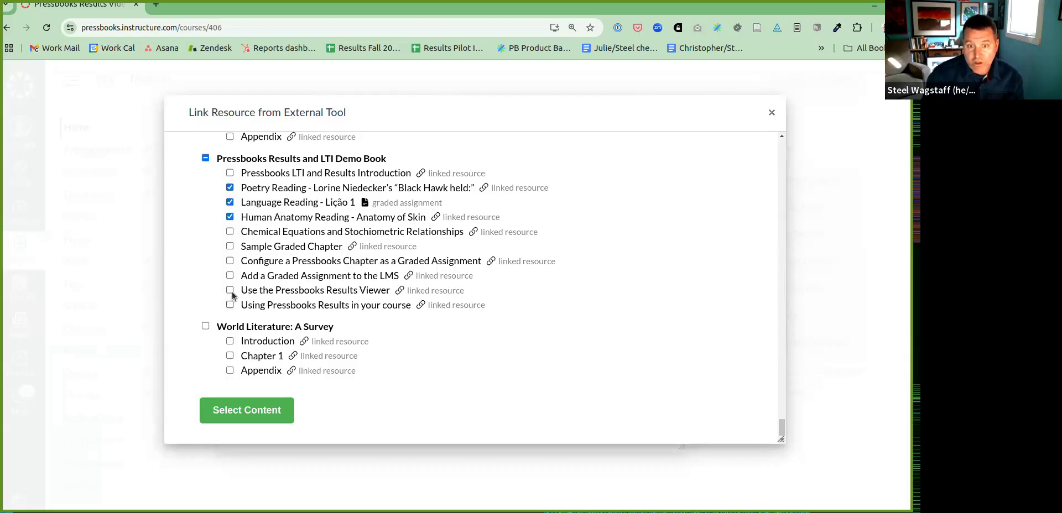
pyautogui.click(230, 290)
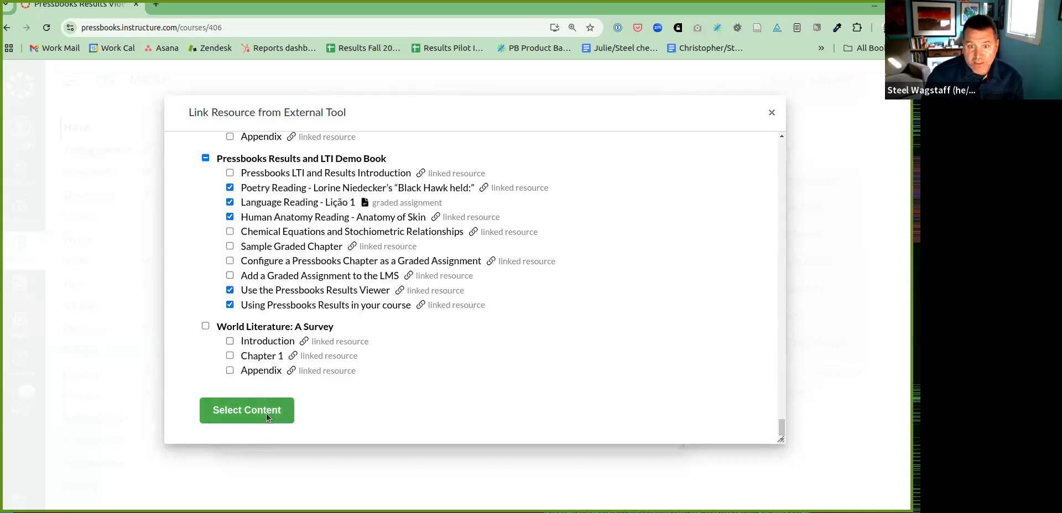
pyautogui.click(247, 410)
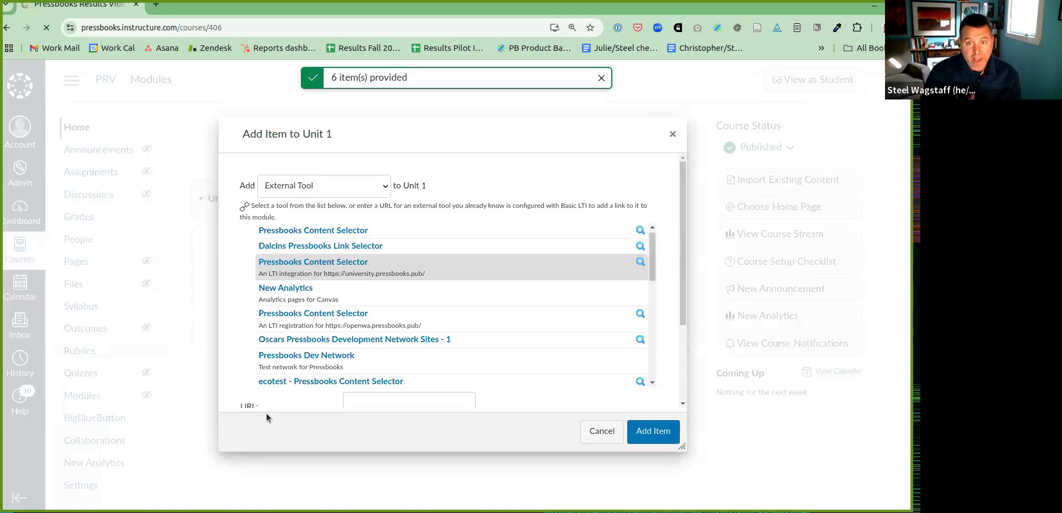
# Add the six provided Pressbooks items to Unit 1 and open Language Reading - Lição 1.
pyautogui.click(653, 431)
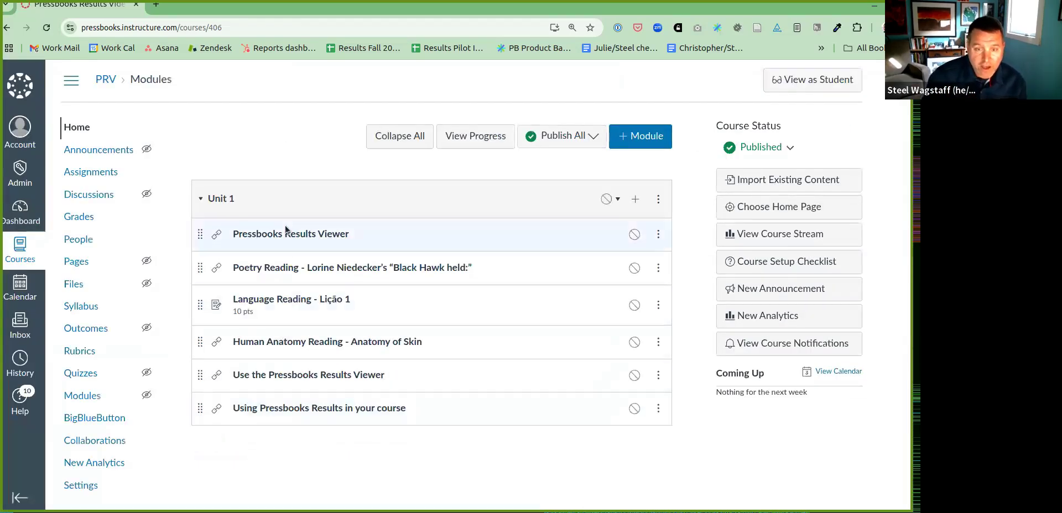
pyautogui.moveTo(230, 285)
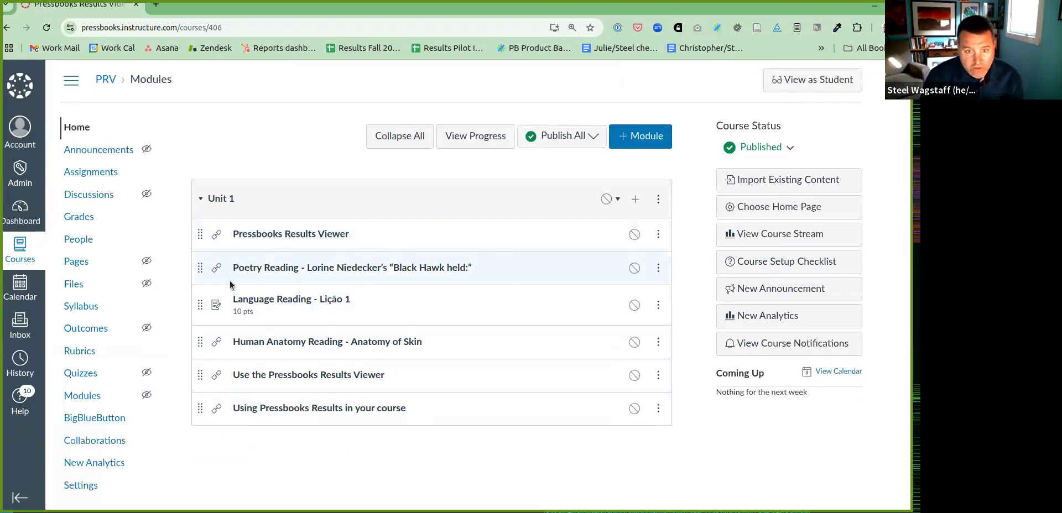
pyautogui.moveTo(203, 309)
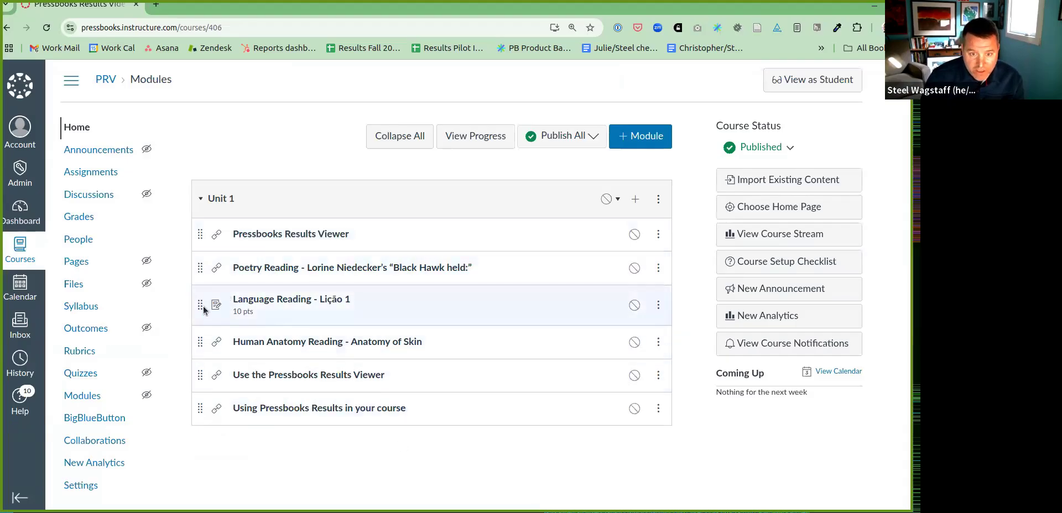
pyautogui.moveTo(218, 312)
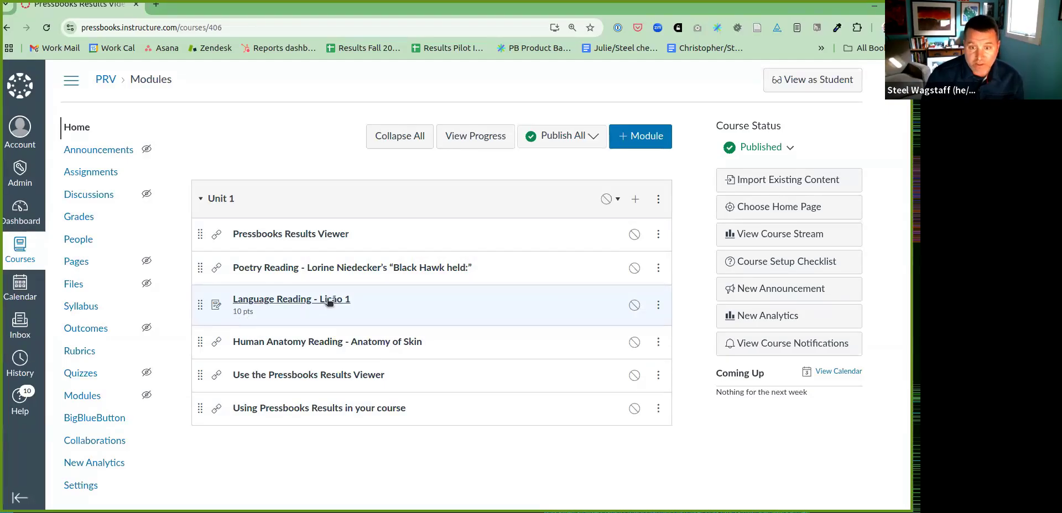
pyautogui.click(290, 299)
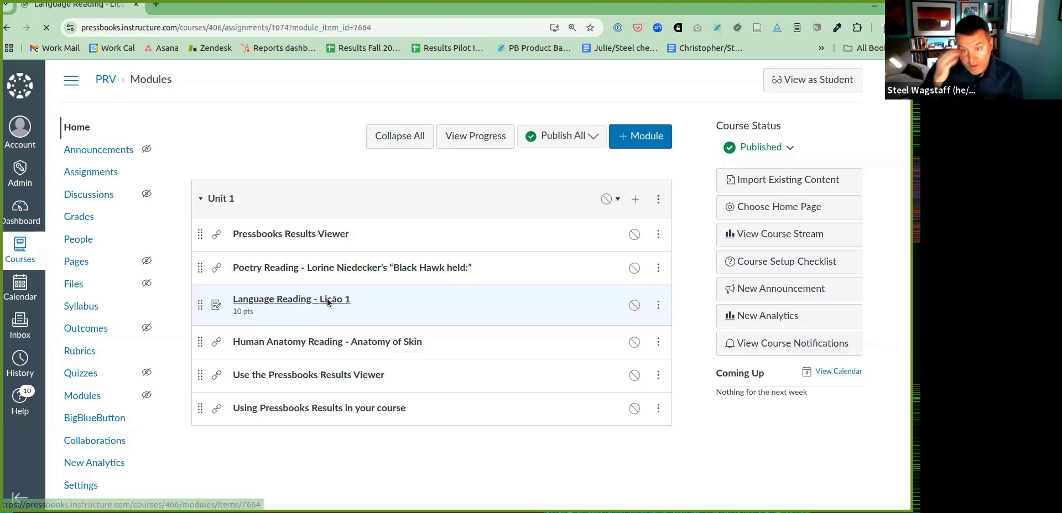
# Edit the Language Reading - Lição 1 assignment settings, making it worth 15 points.
pyautogui.click(291, 299)
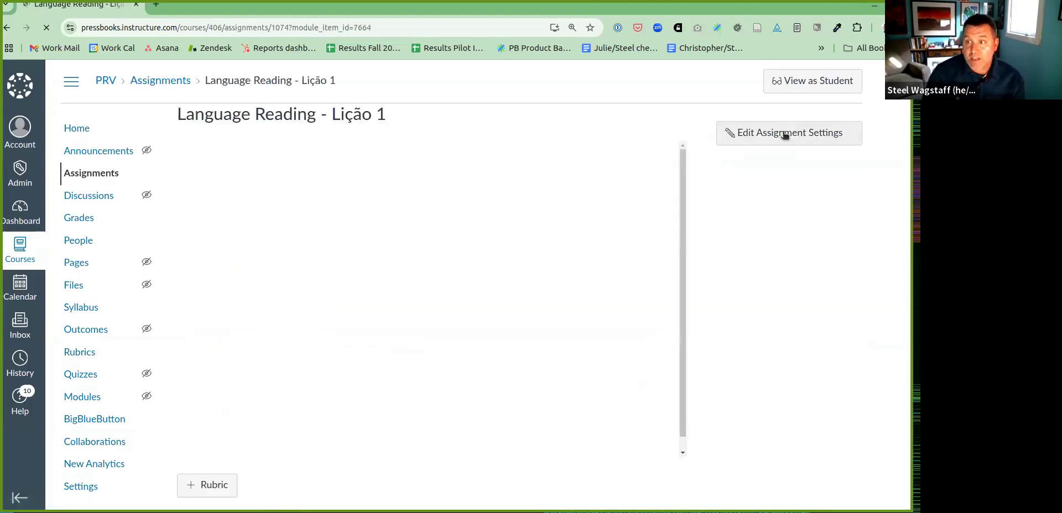
pyautogui.click(788, 132)
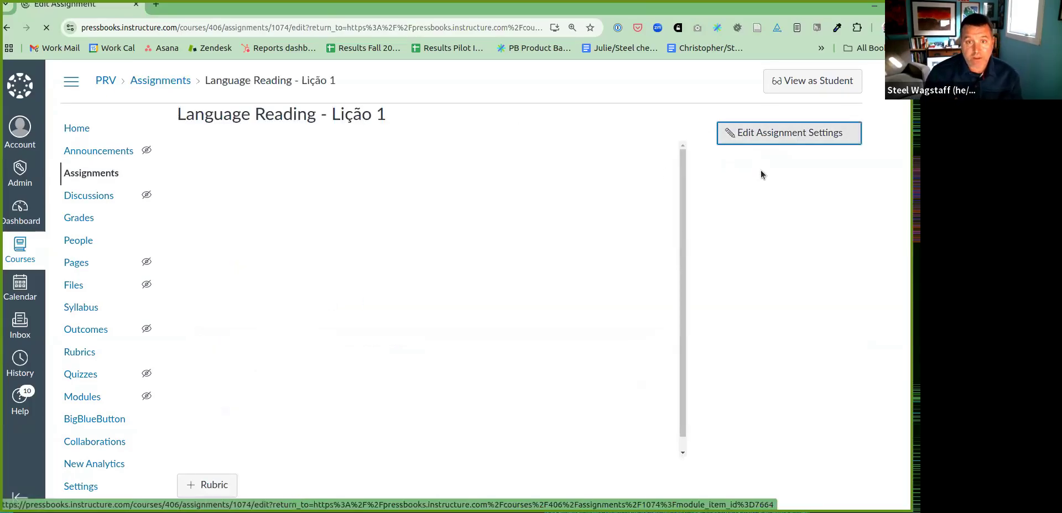
pyautogui.click(788, 133)
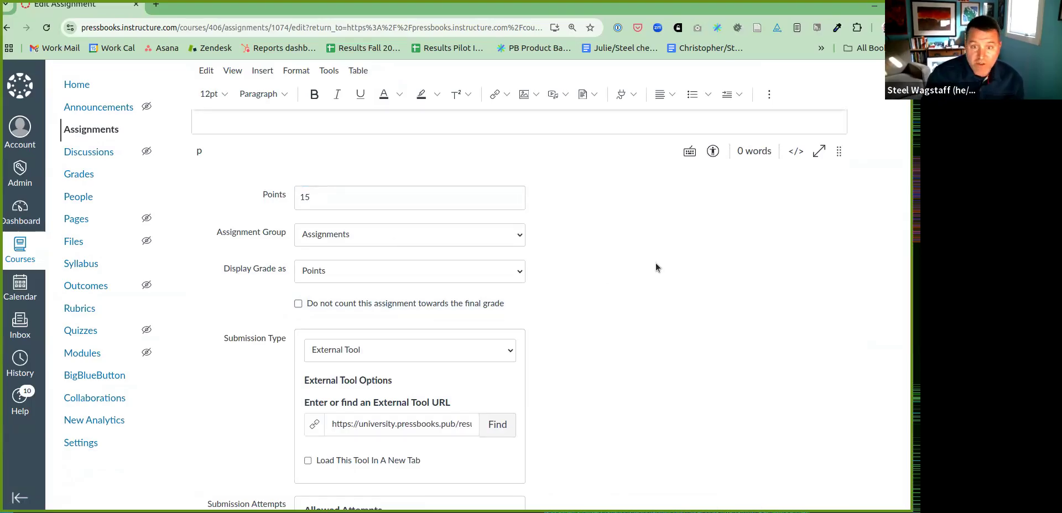
# Set the due date to Nov 30, 11:59 PM, save and publish, and return to Modules.
pyautogui.scroll(-3)
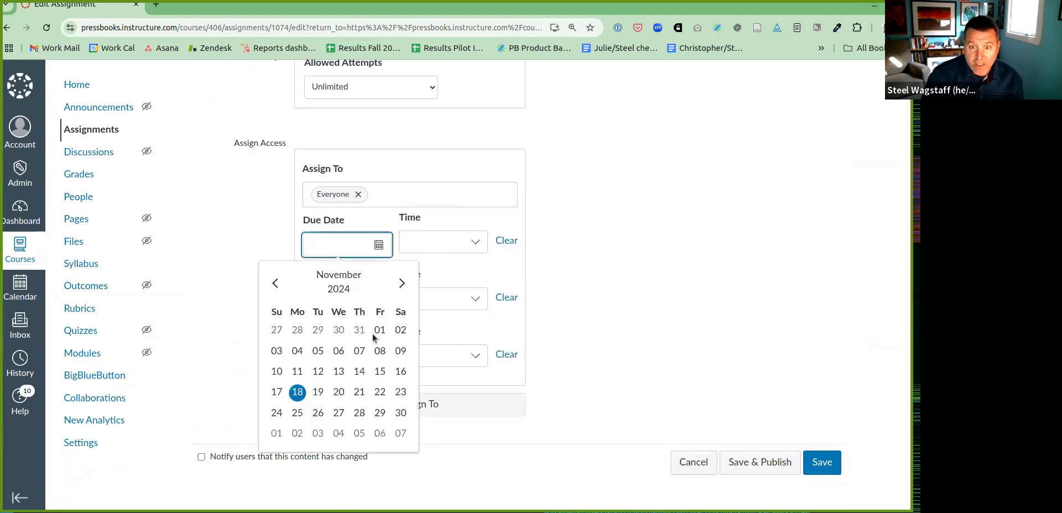
pyautogui.moveTo(400, 412)
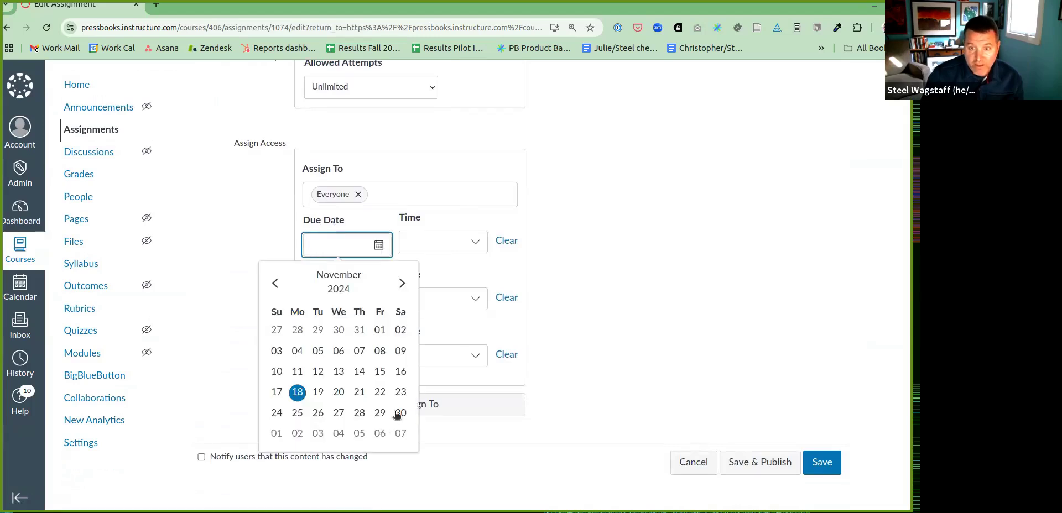
pyautogui.click(400, 413)
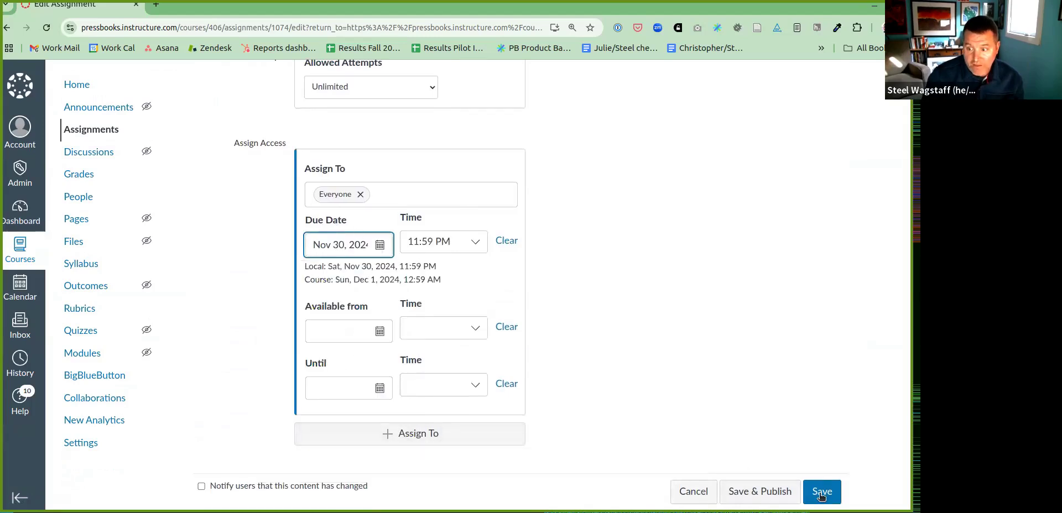
pyautogui.click(822, 492)
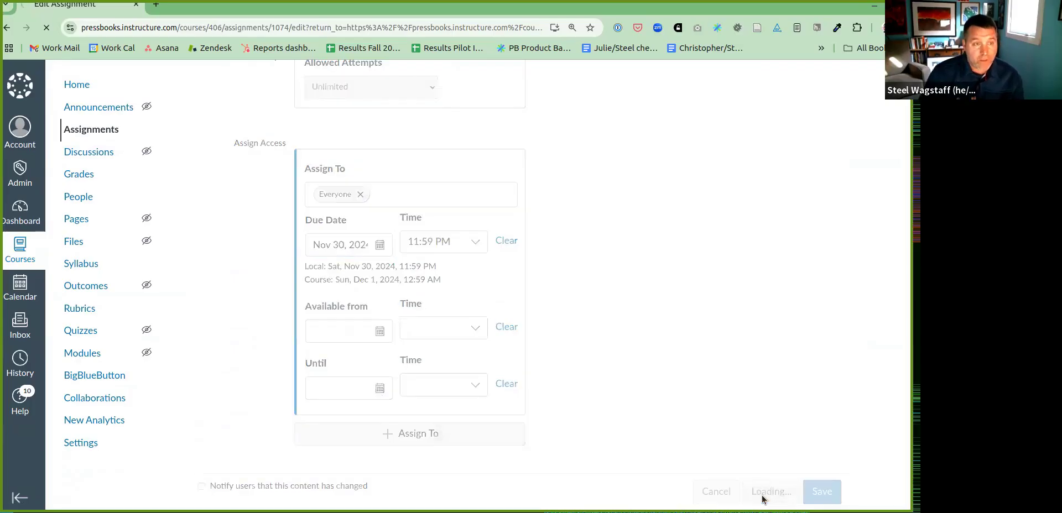
pyautogui.click(822, 491)
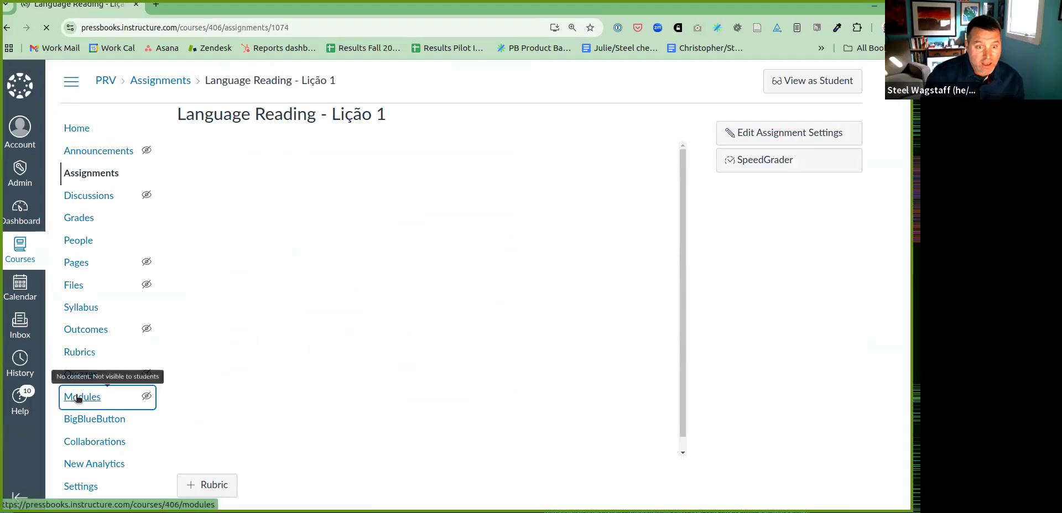
pyautogui.click(82, 398)
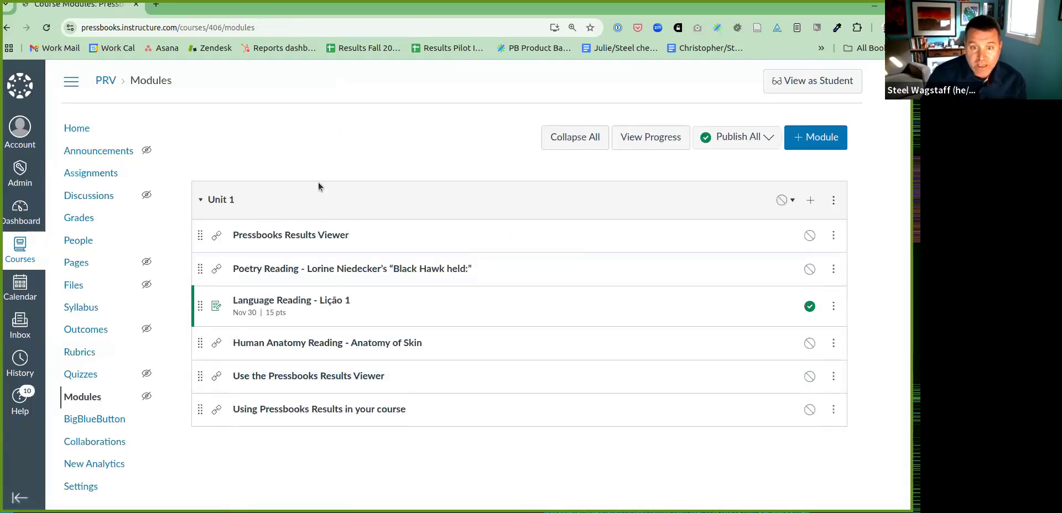